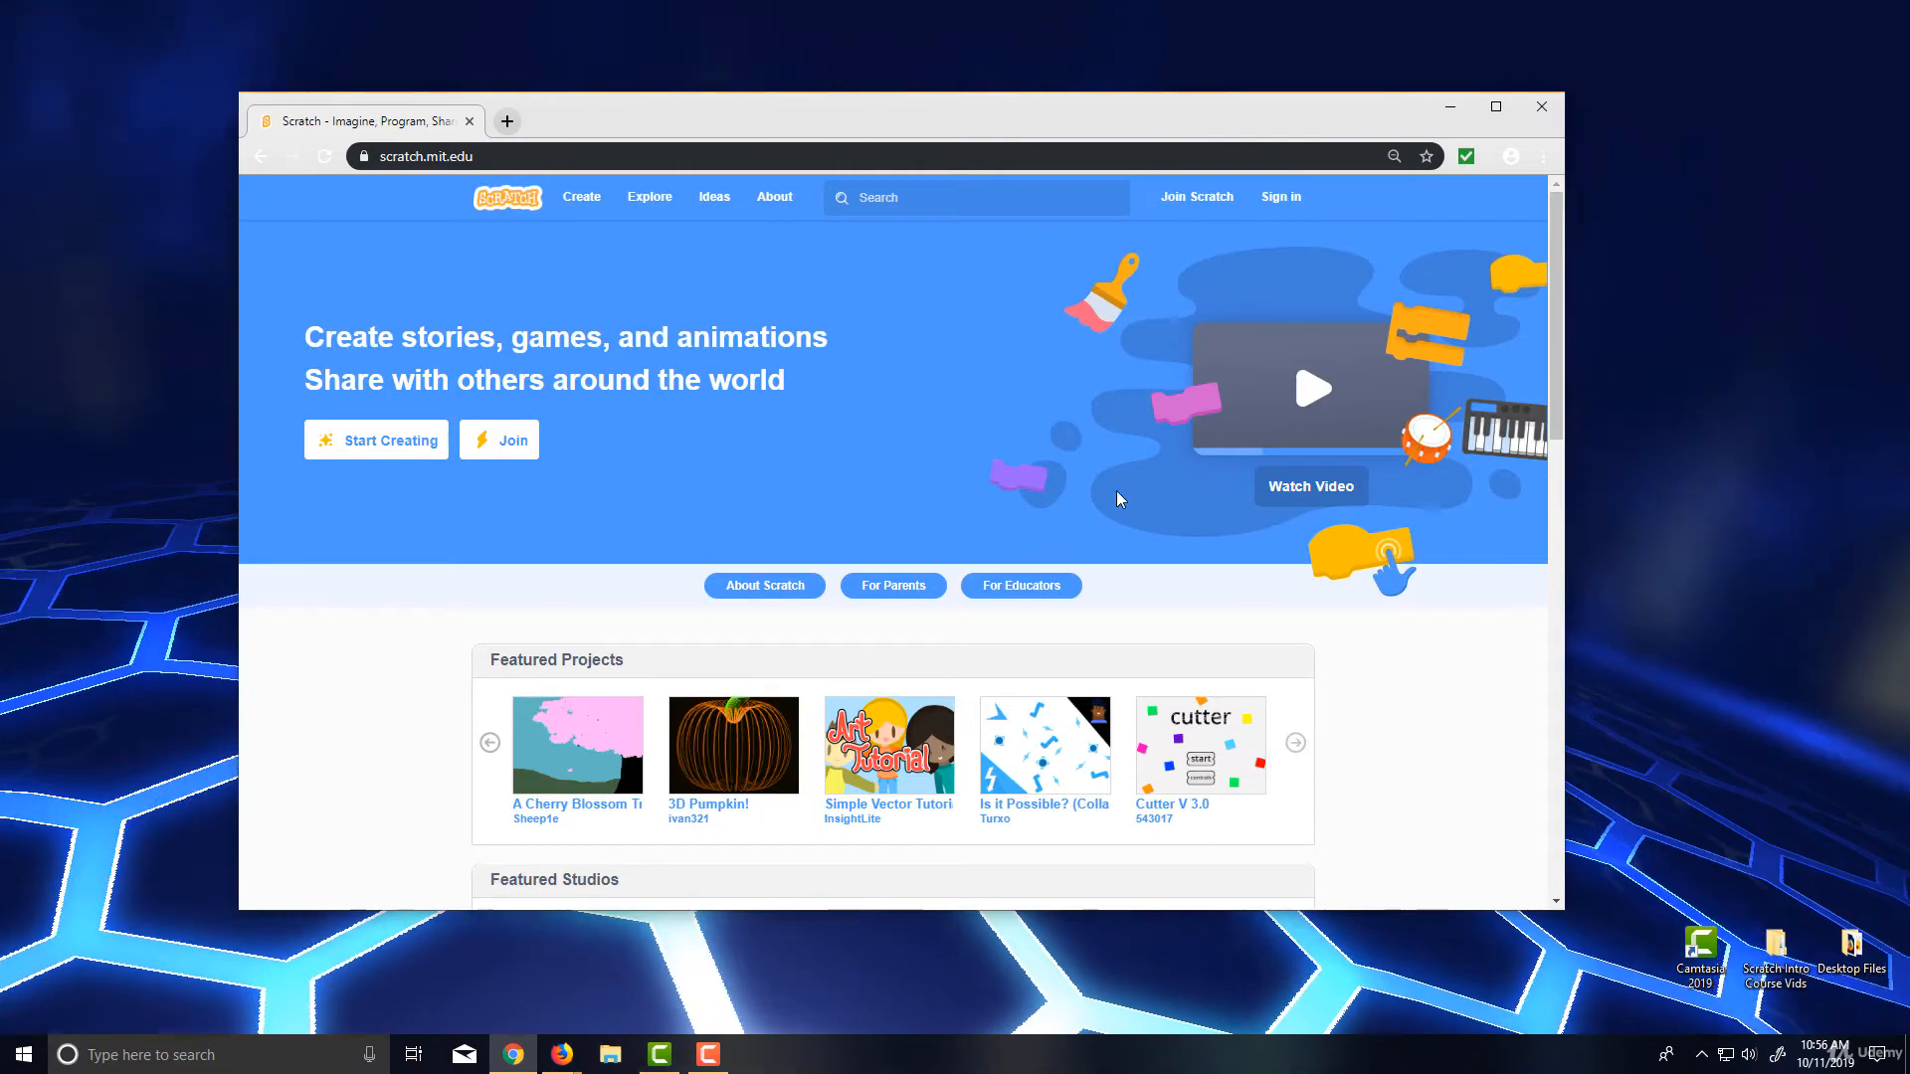
{"action": "mouse_move", "coordinate": [853, 232]}
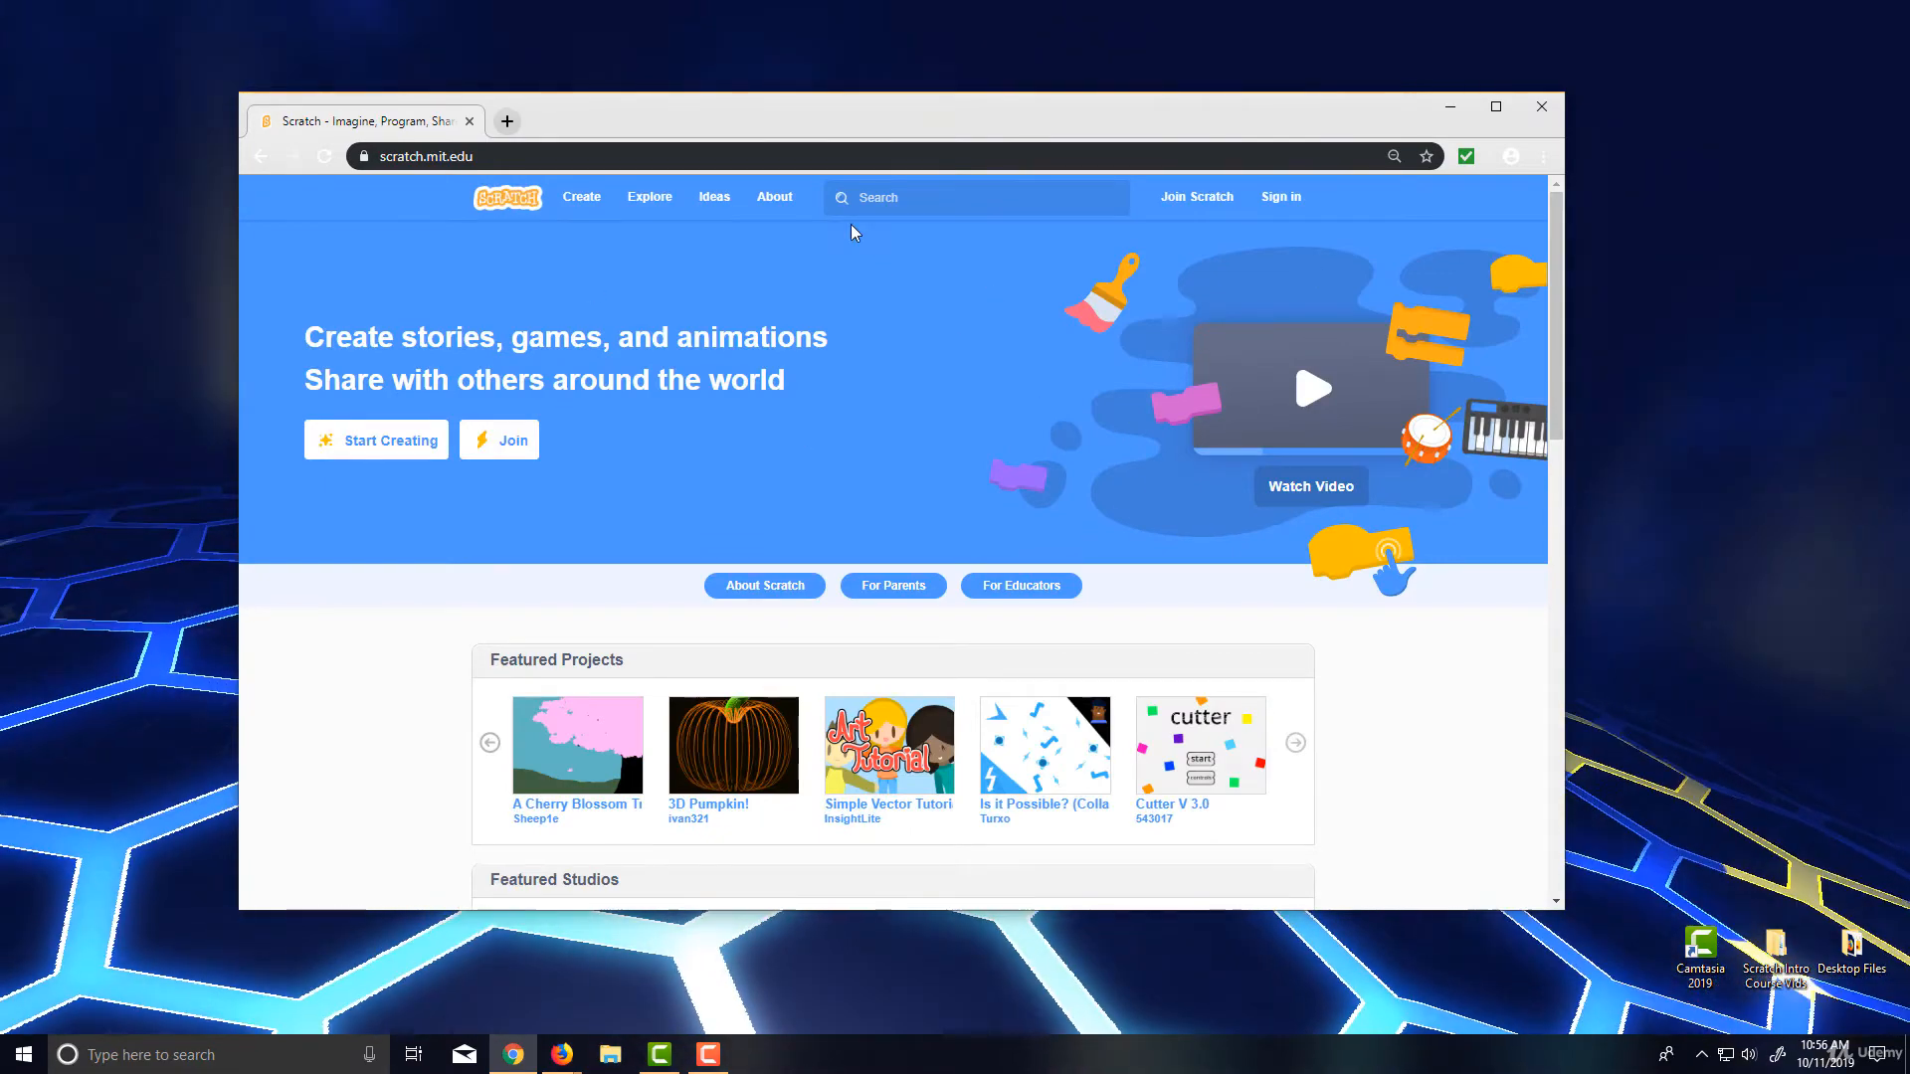
{"action": "scroll", "scroll_direction": "down", "scroll_amount": 3}
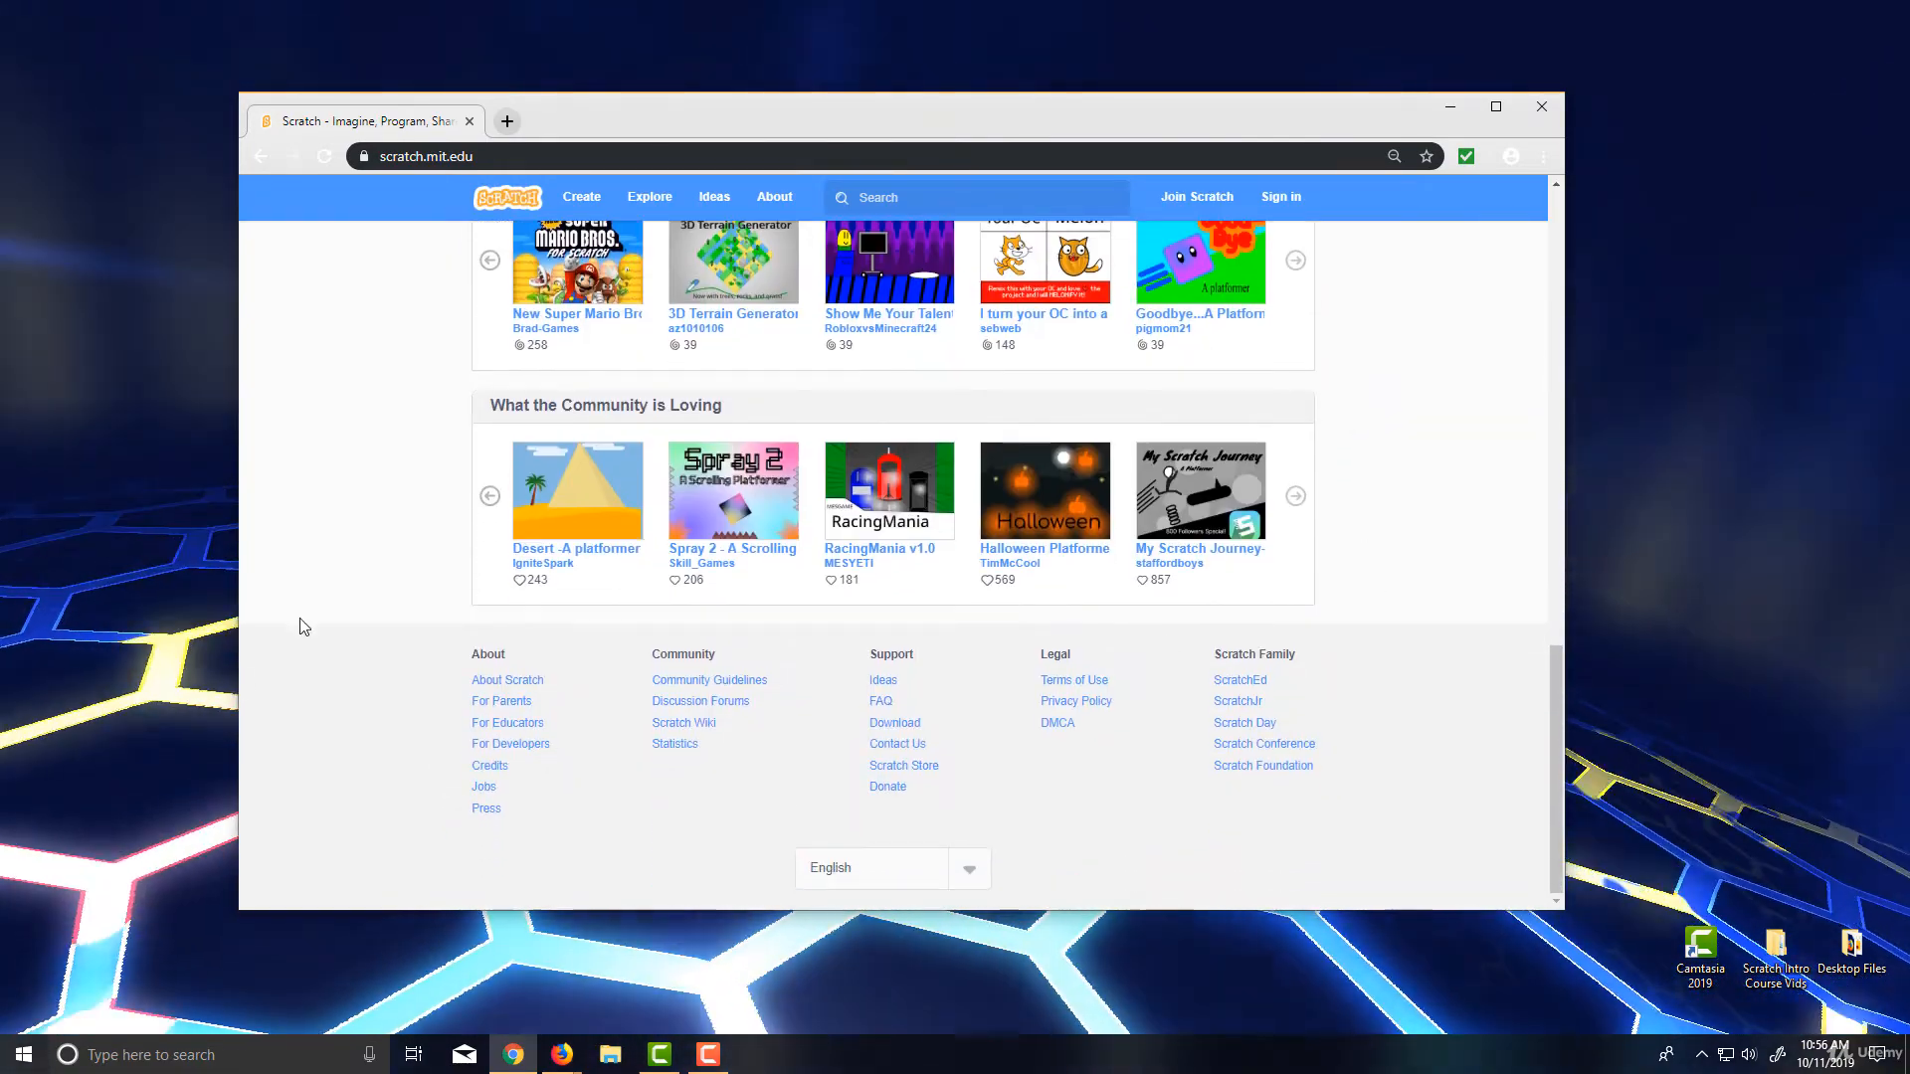
{"action": "mouse_move", "coordinate": [1287, 871]}
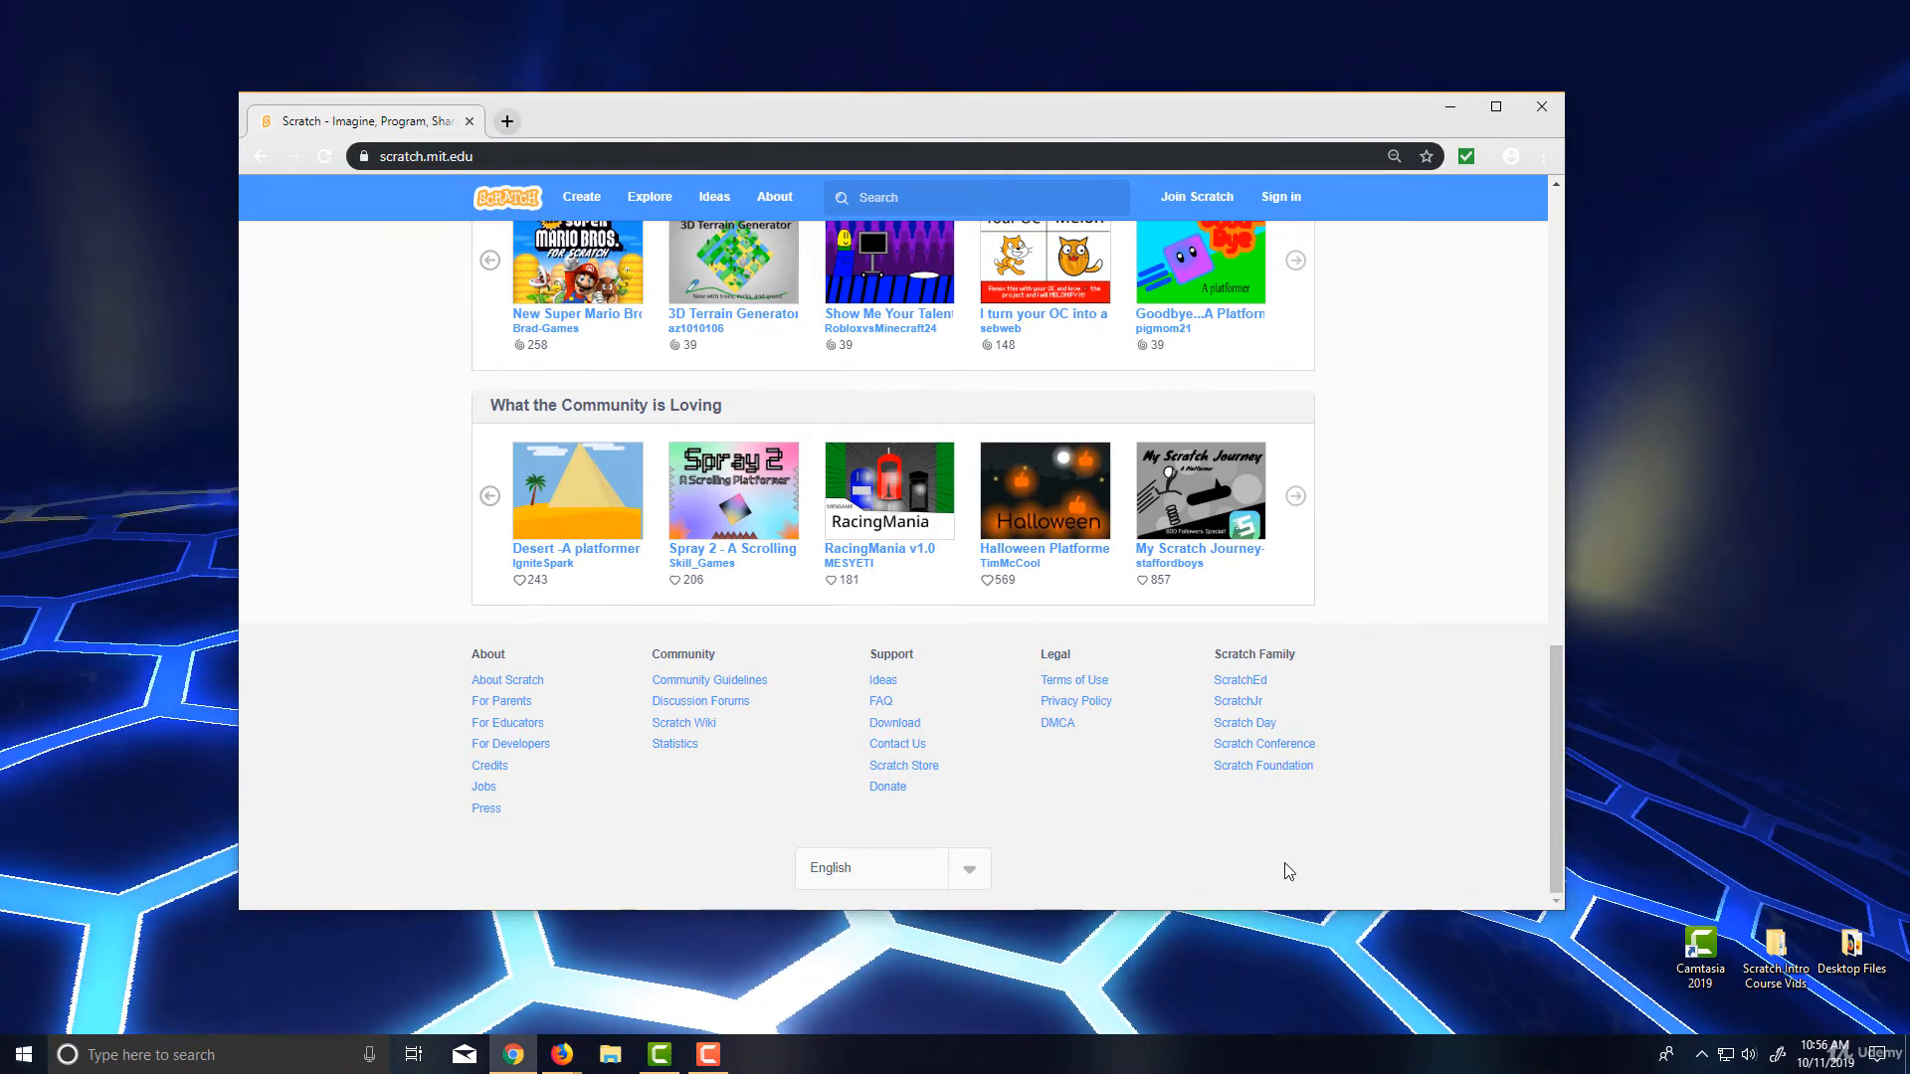
{"action": "mouse_move", "coordinate": [1388, 823]}
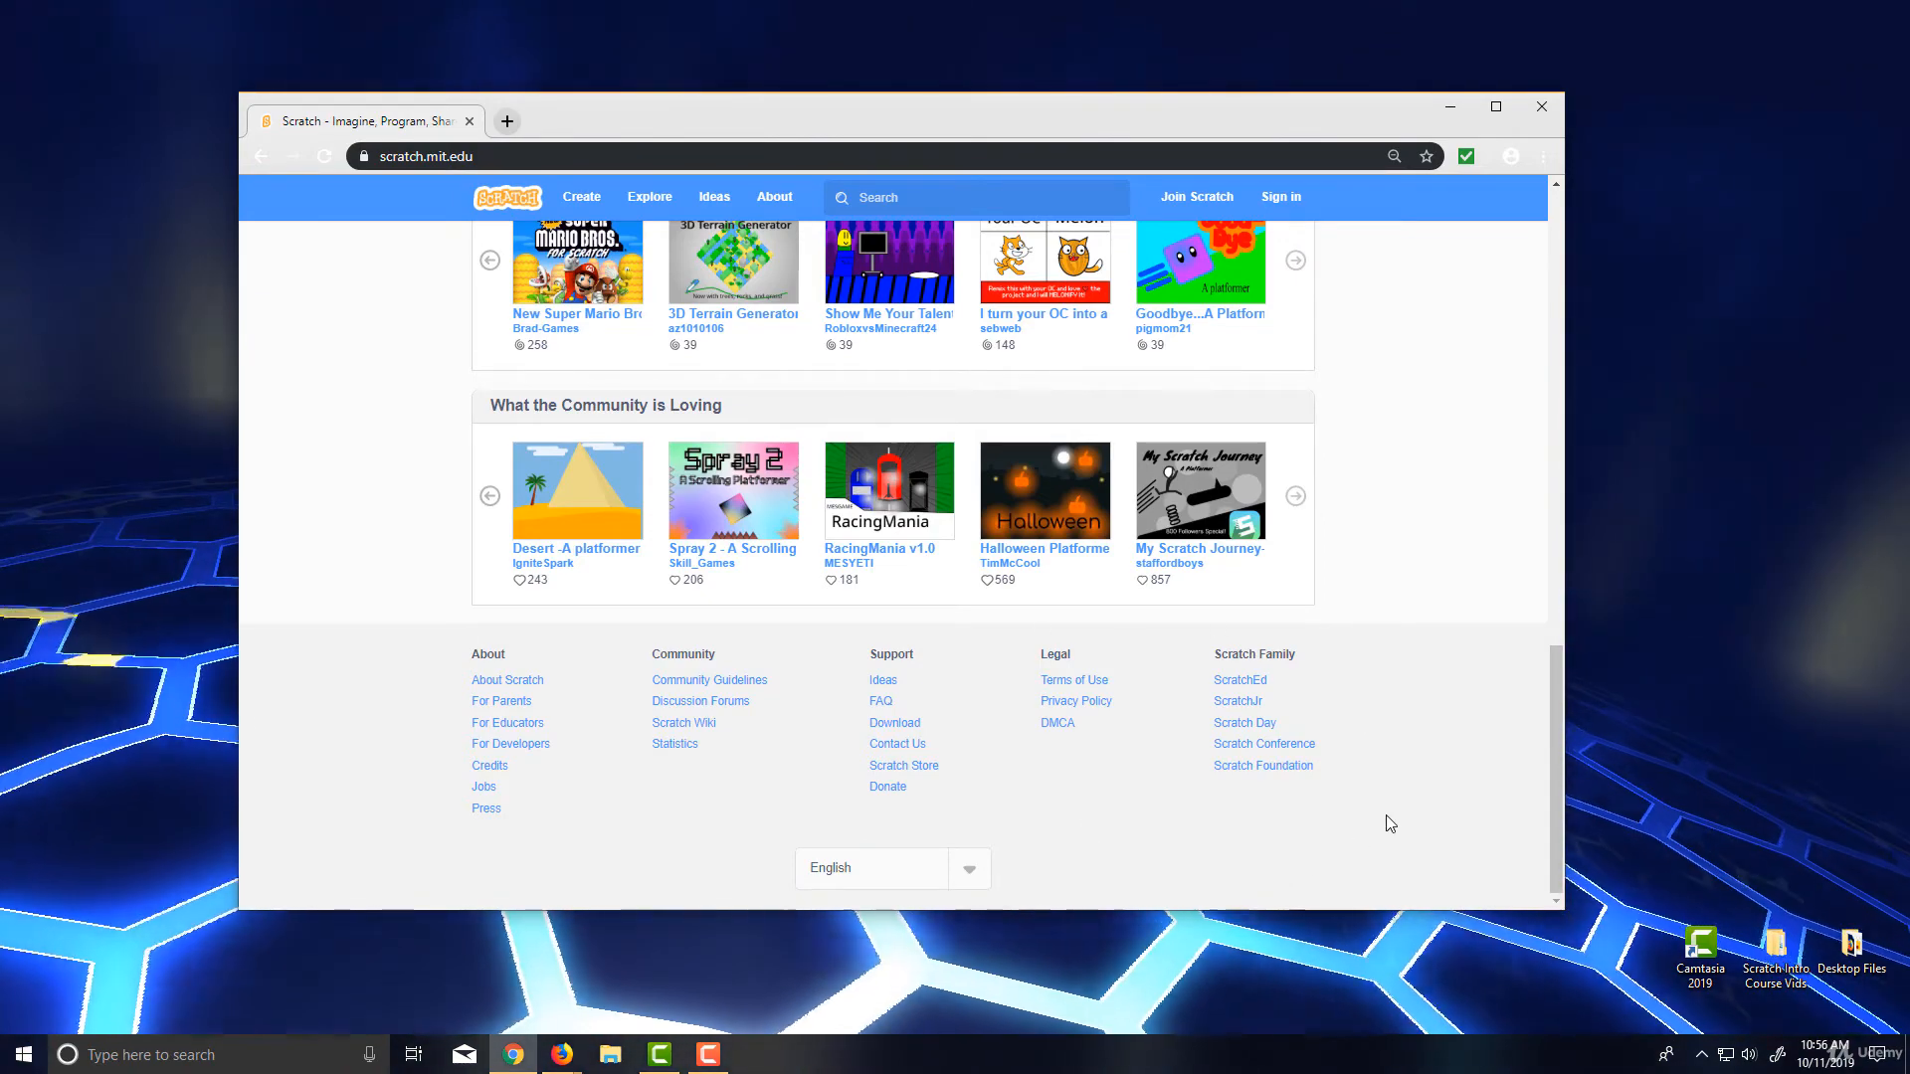
{"action": "scroll", "scroll_direction": "up", "scroll_amount": 3}
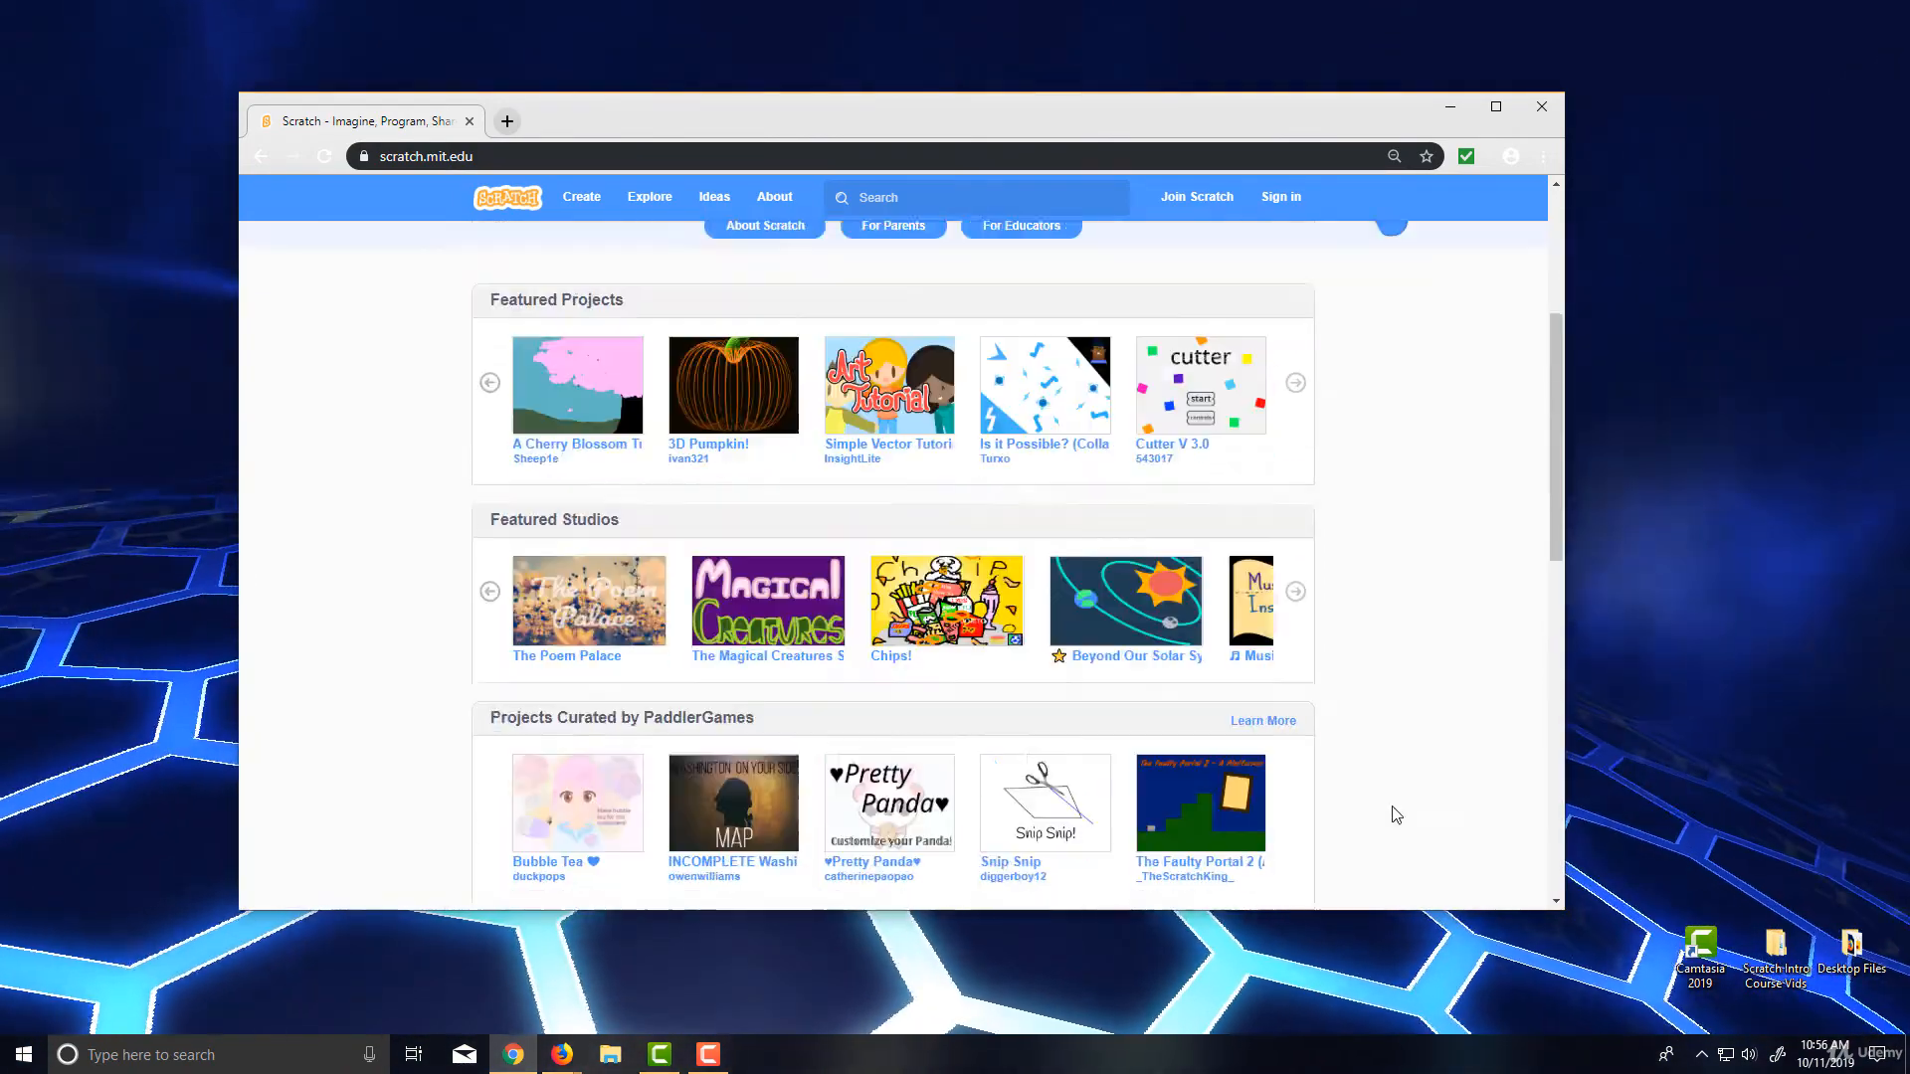
{"action": "scroll", "scroll_direction": "up", "scroll_amount": 3}
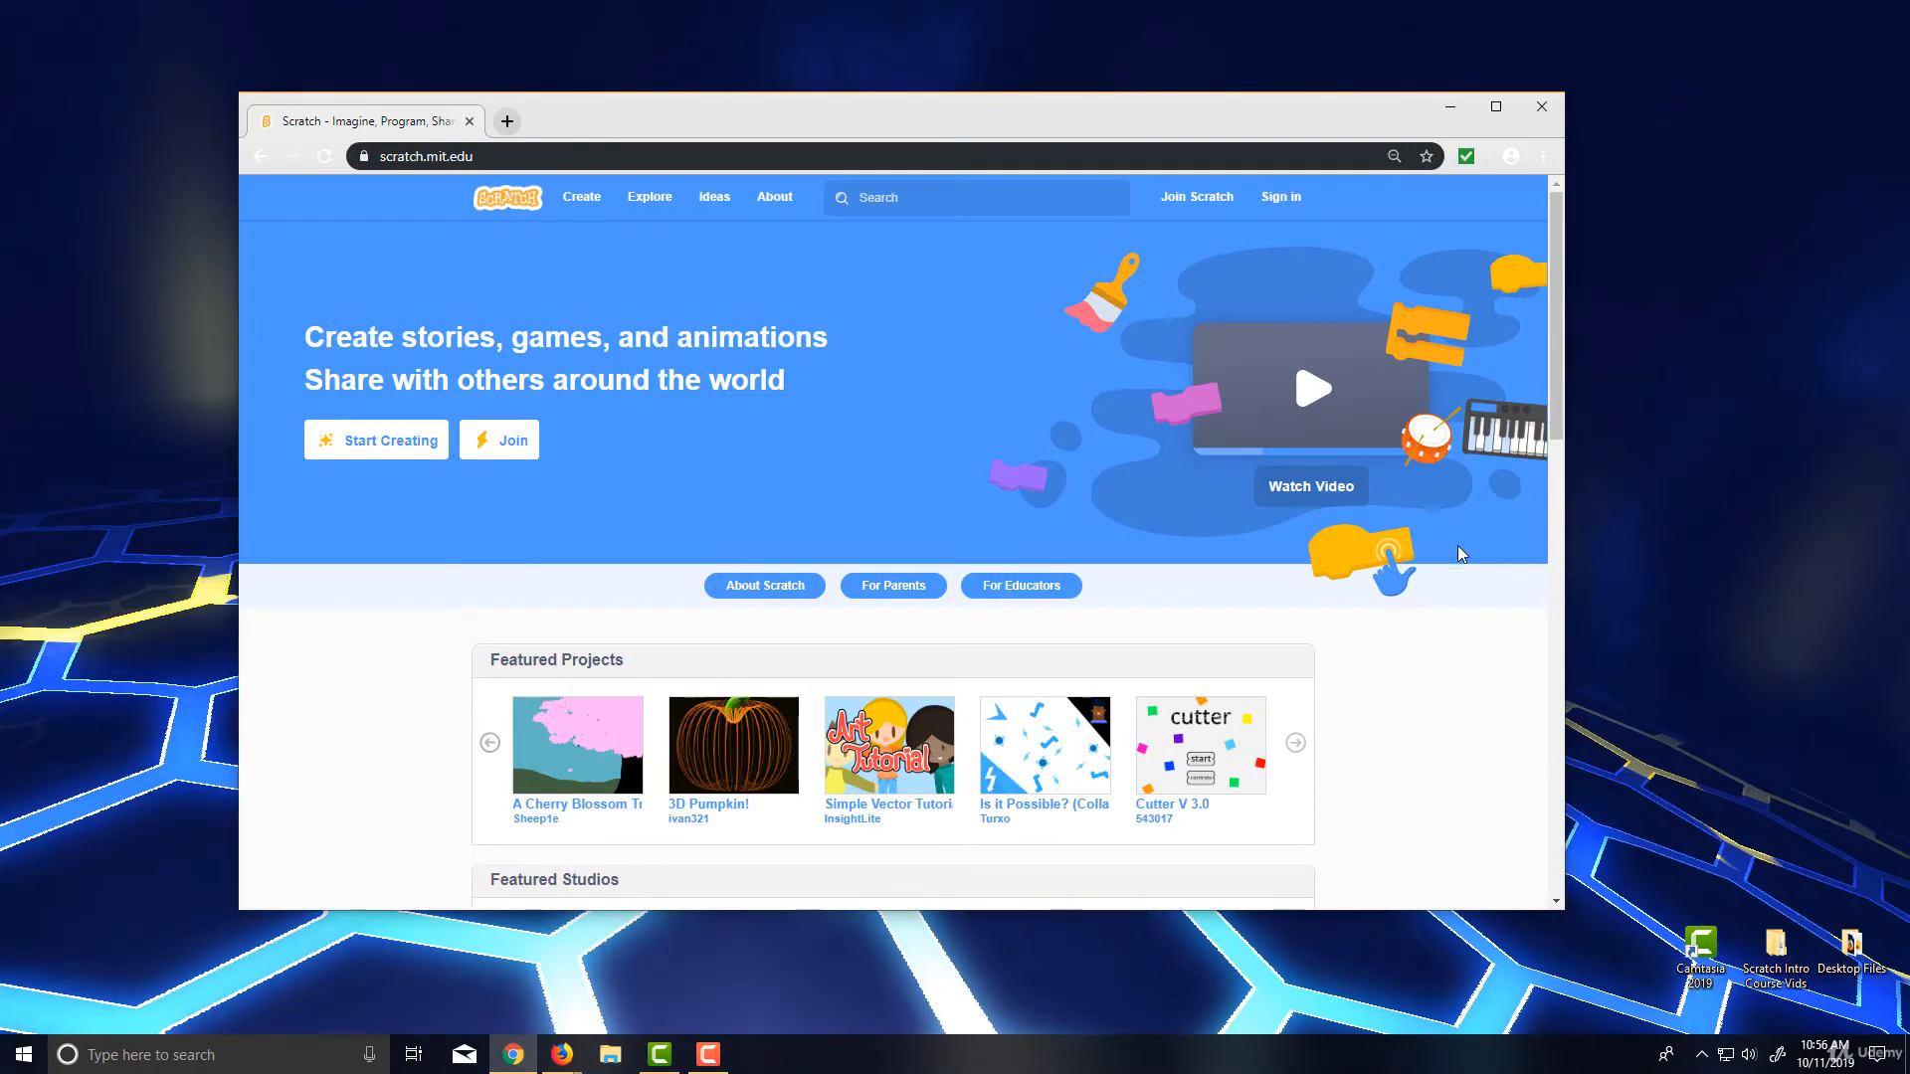